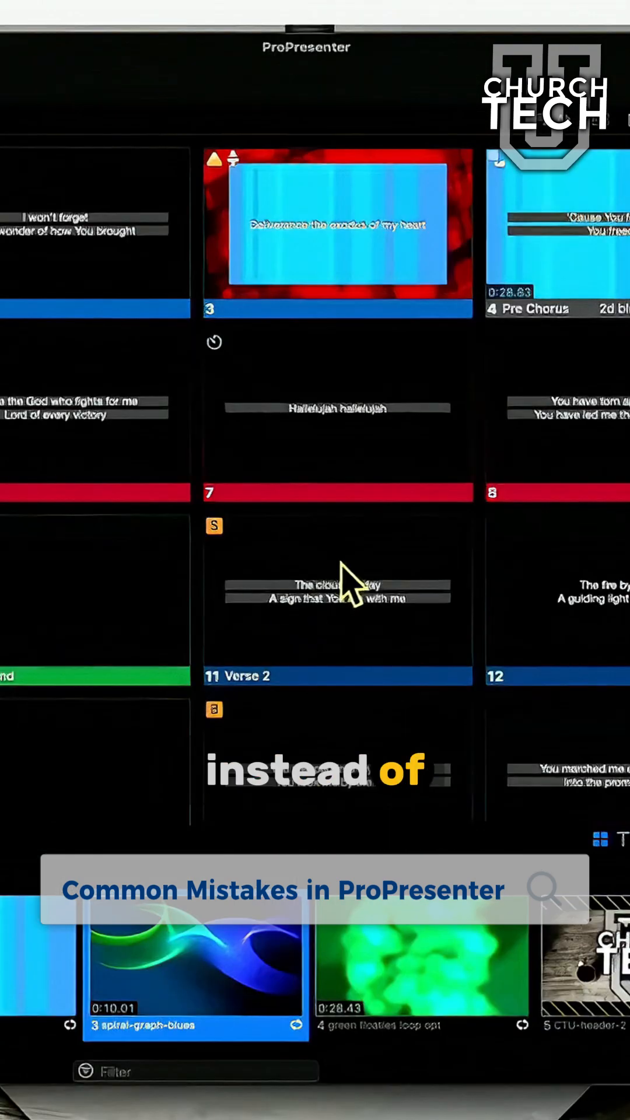
Trigger slide 11, Verse 2 "The cloud by day", from the slide grid.
left_click(339, 600)
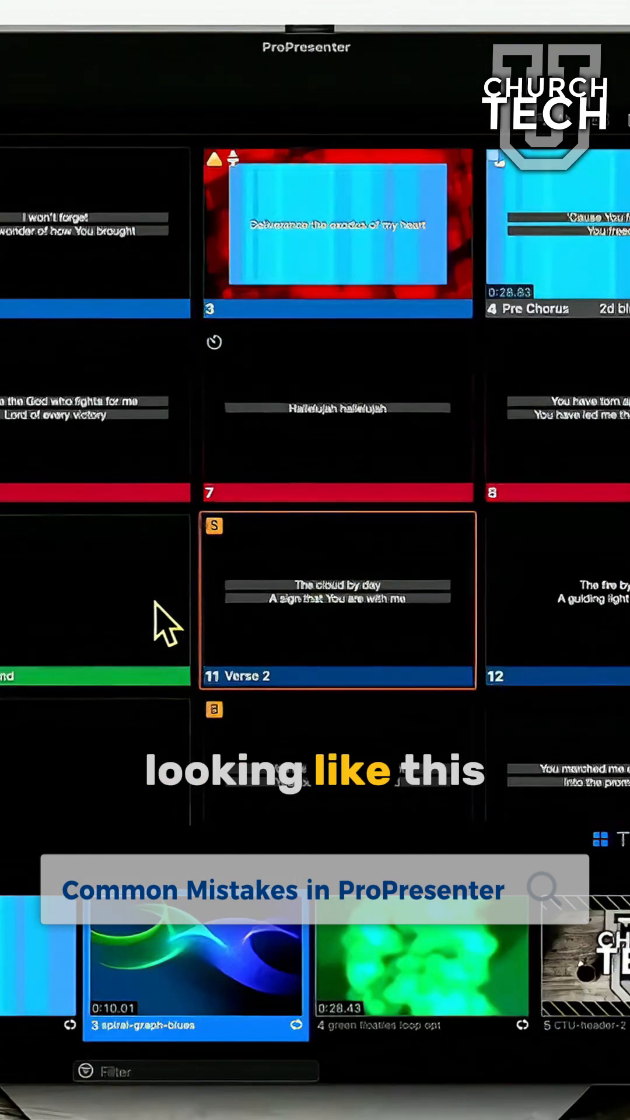
mouse_move(586, 815)
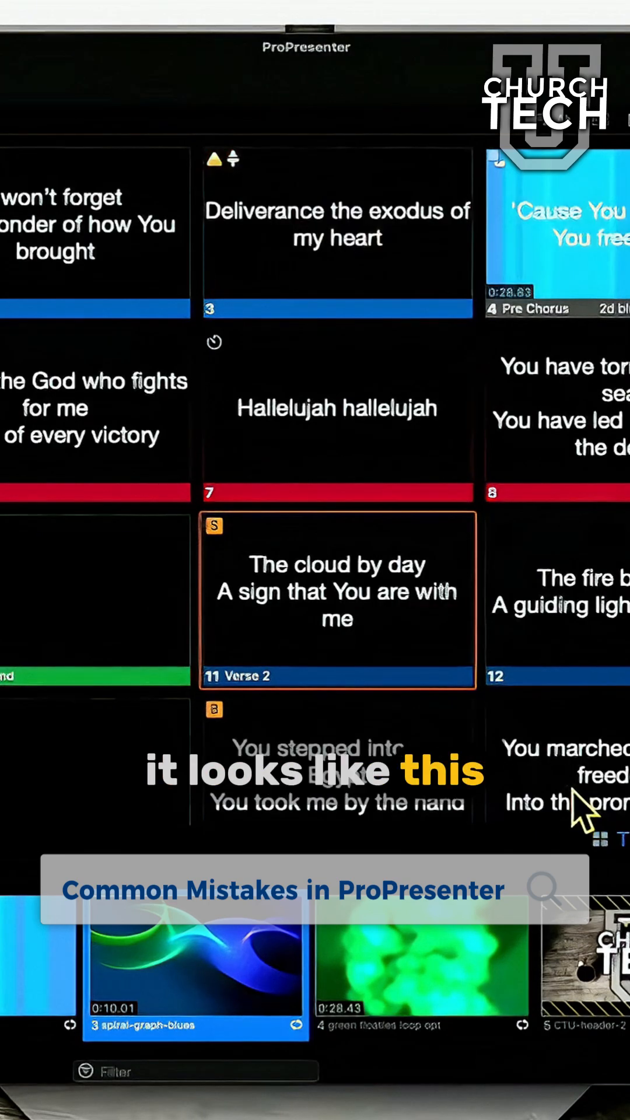
mouse_move(507, 490)
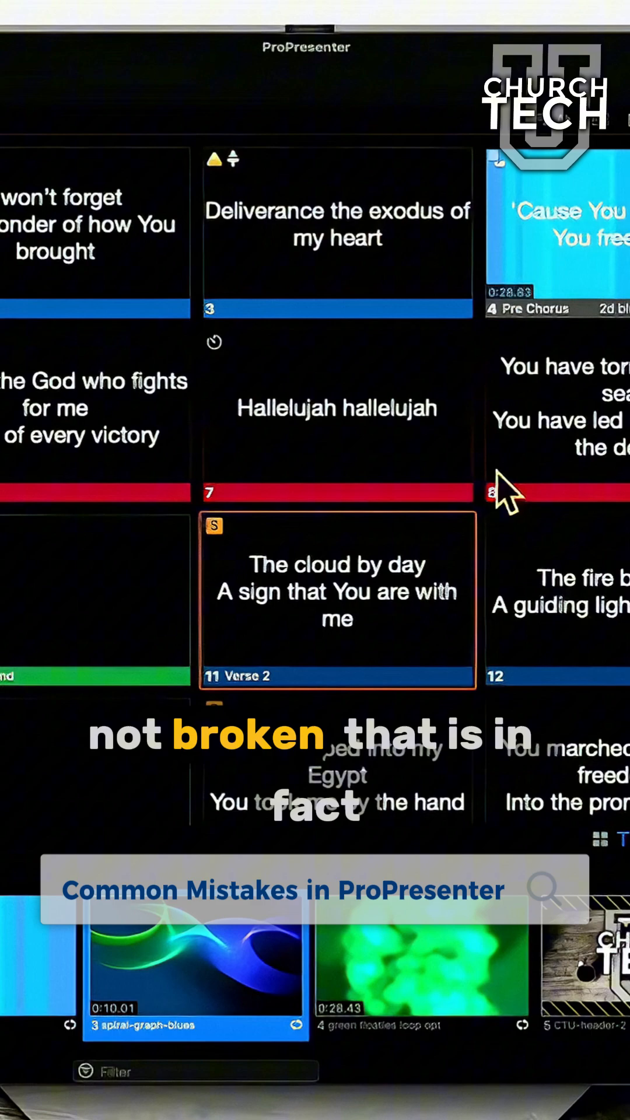
mouse_move(397, 518)
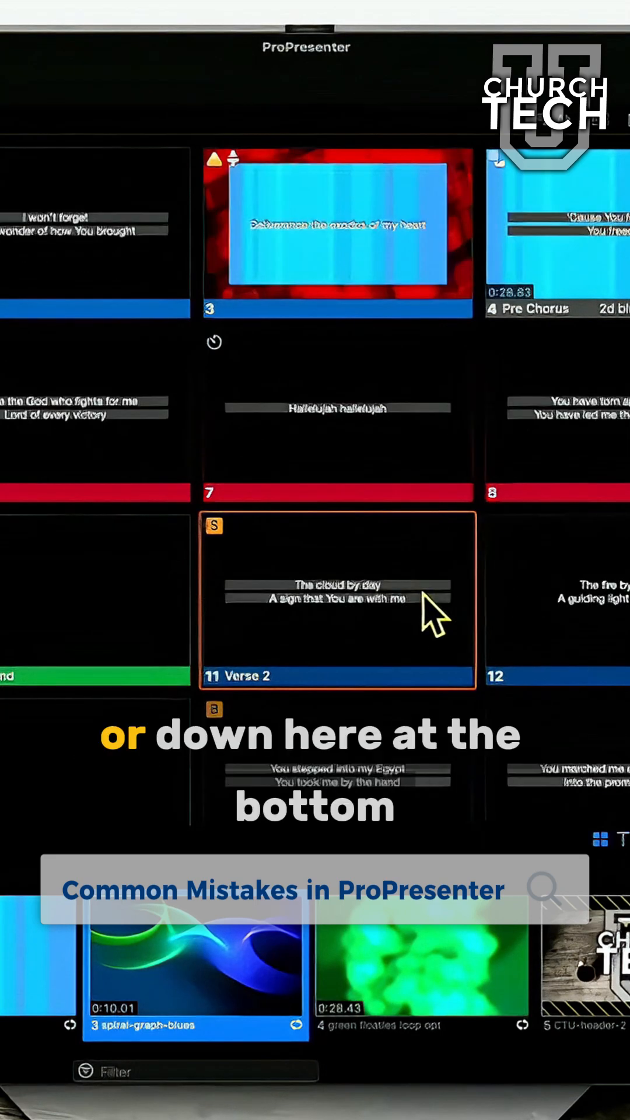
mouse_move(617, 868)
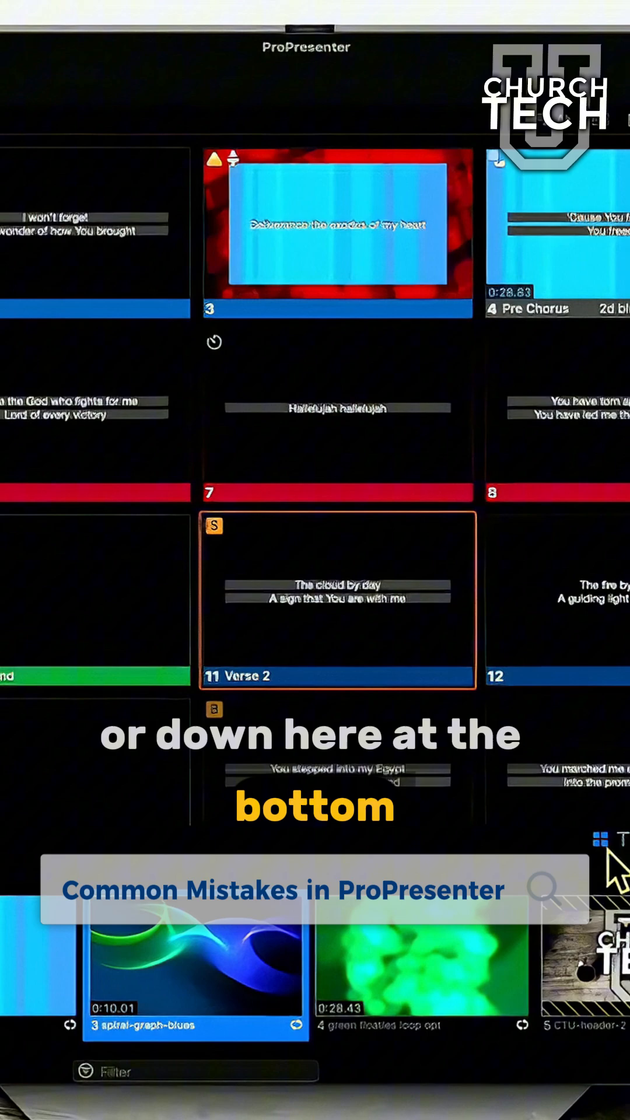